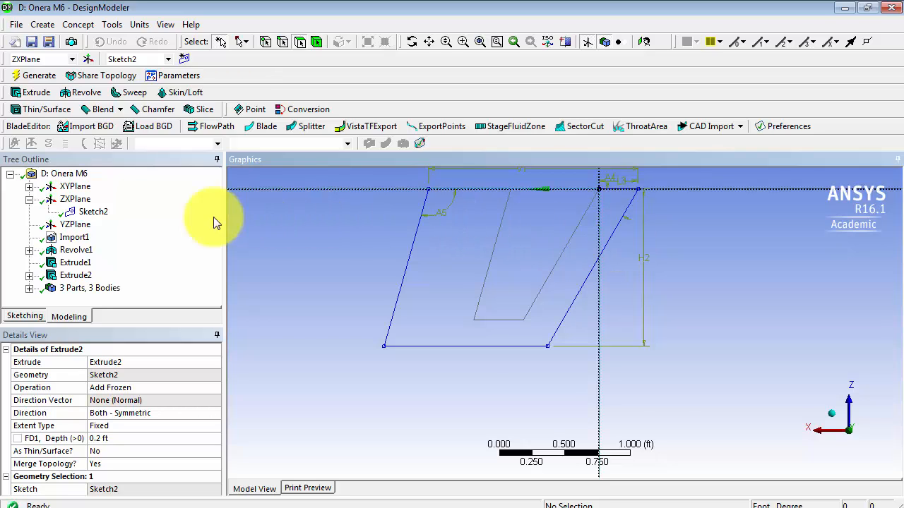
Create Sketch3 on the ZX plane and enter sketching mode.
{"action": "left_click", "coordinate": [75, 198]}
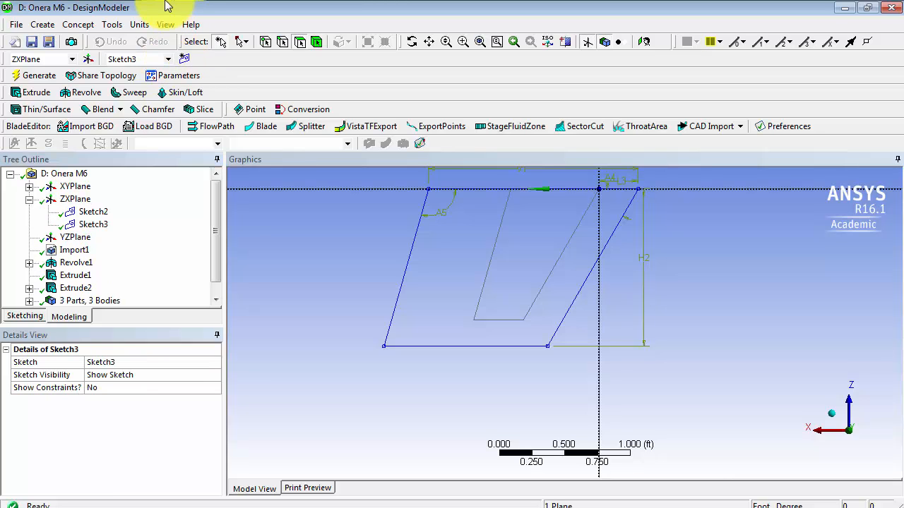
{"action": "left_click", "coordinate": [24, 316]}
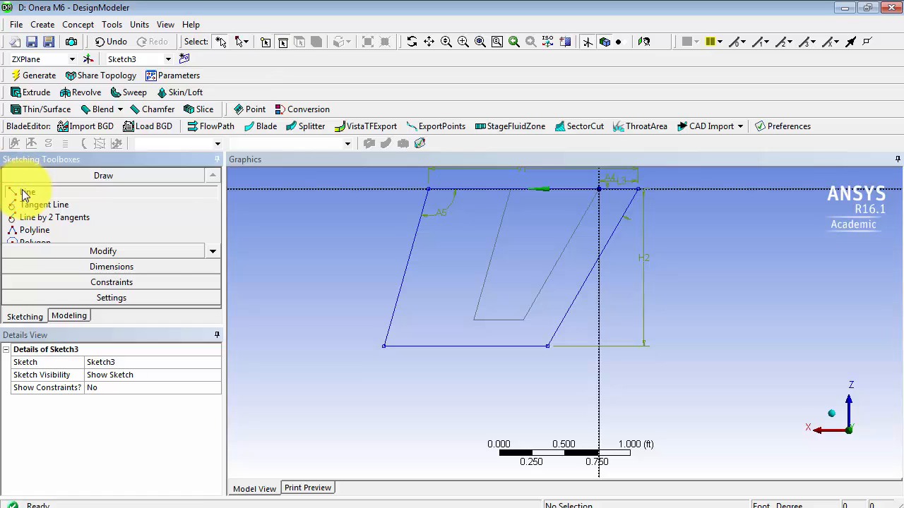
Draw slanted lines Ln13 and Ln14 from the wing outline's top edge to its bottom edge.
{"action": "left_click", "coordinate": [27, 191]}
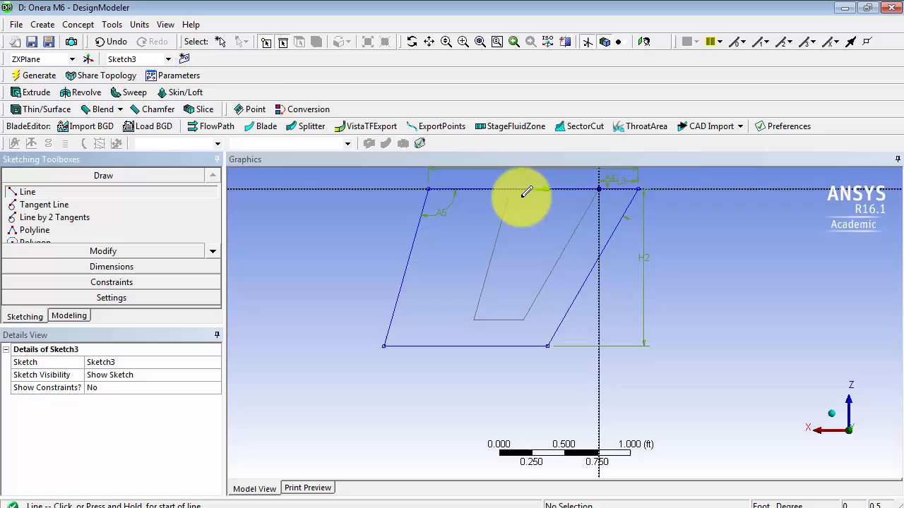
{"action": "mouse_move", "coordinate": [524, 185]}
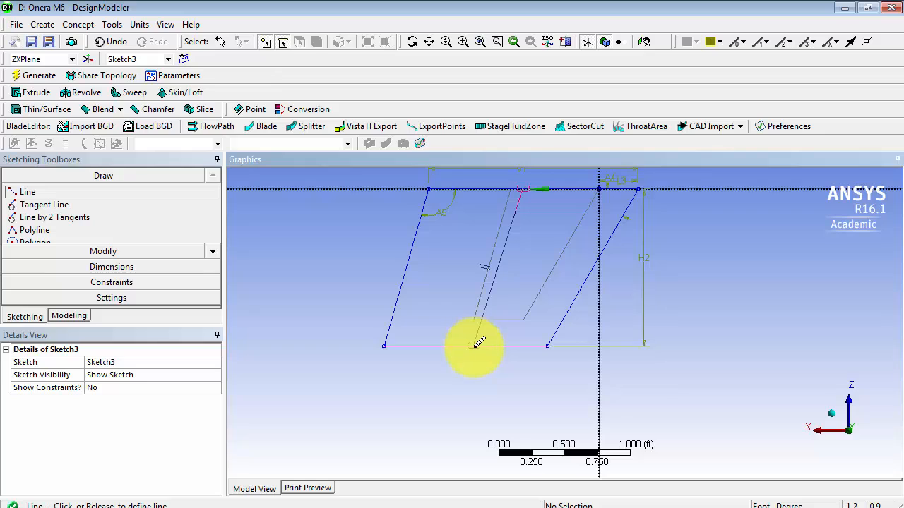
{"action": "left_click", "coordinate": [476, 344]}
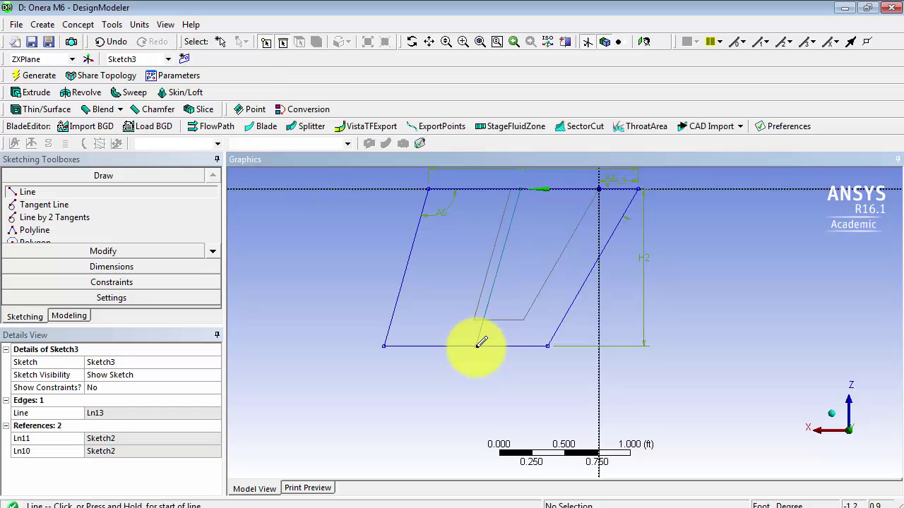
{"action": "mouse_move", "coordinate": [578, 185]}
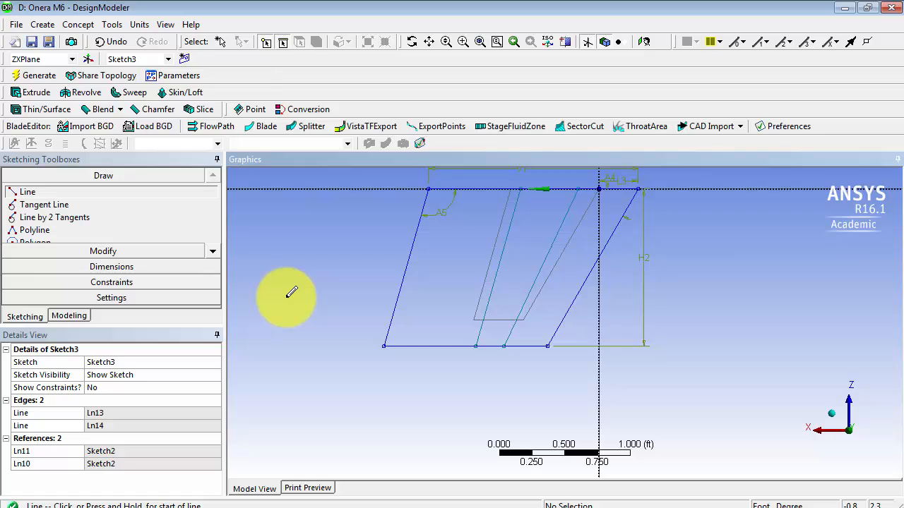
{"action": "left_click", "coordinate": [111, 282]}
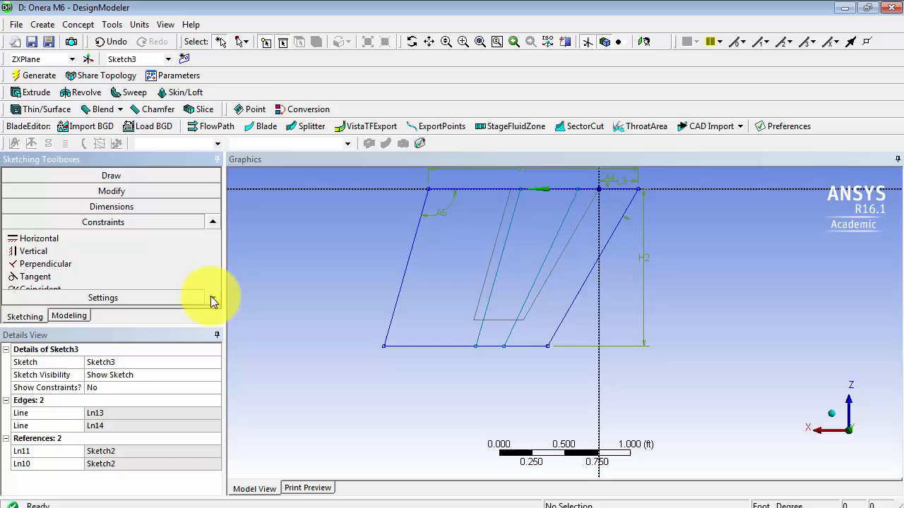
Constrain Ln14 parallel to the wing's trailing edge Ln9.
{"action": "scroll", "scroll_direction": "down", "scroll_amount": 3}
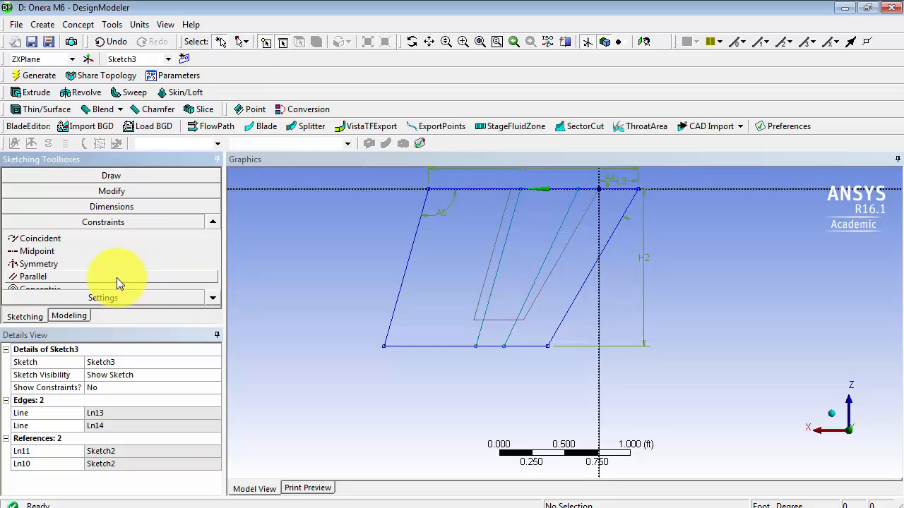
{"action": "left_click", "coordinate": [33, 277]}
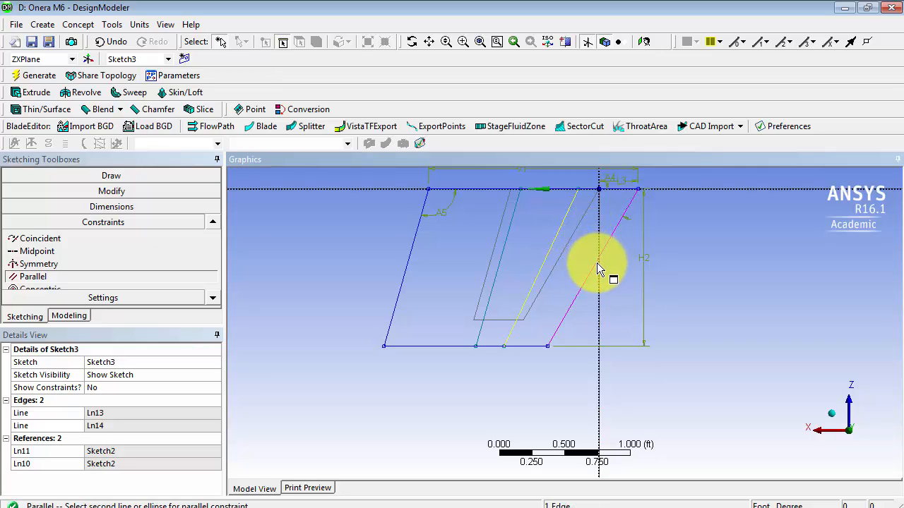
{"action": "left_click", "coordinate": [600, 268]}
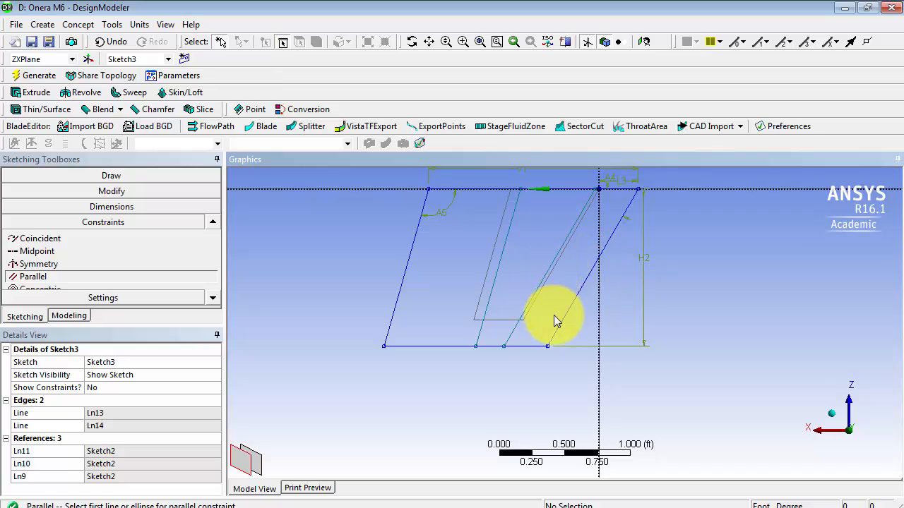
{"action": "mouse_move", "coordinate": [484, 213]}
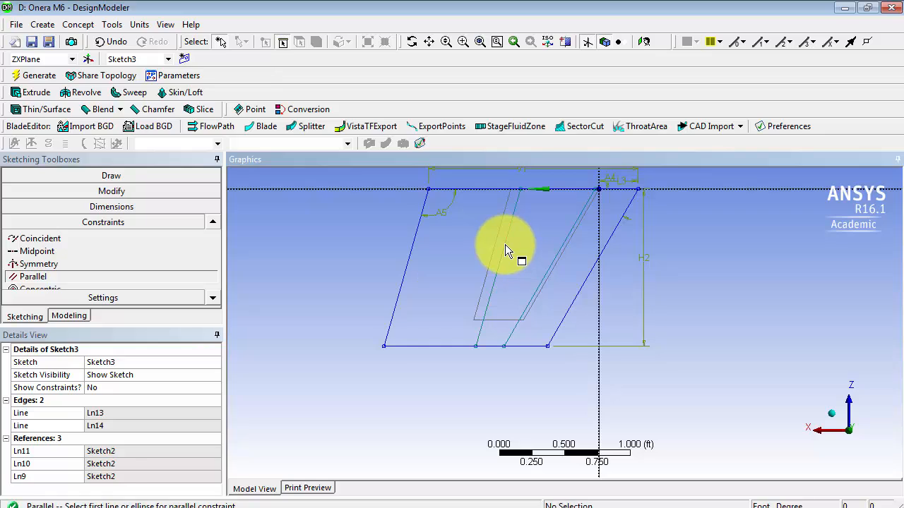
{"action": "mouse_move", "coordinate": [432, 259]}
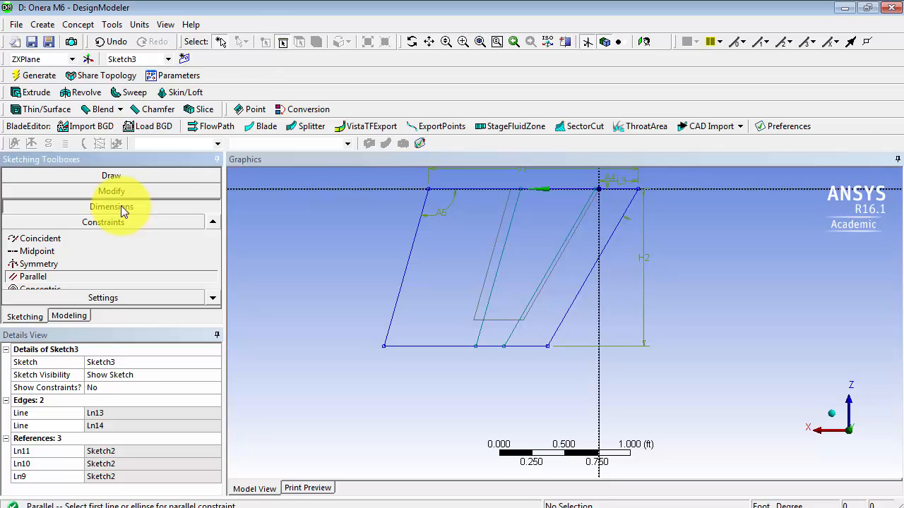
Dimension both lines, setting V6 to 0.1 ft and L7 to 0.75 ft.
{"action": "left_click", "coordinate": [103, 206]}
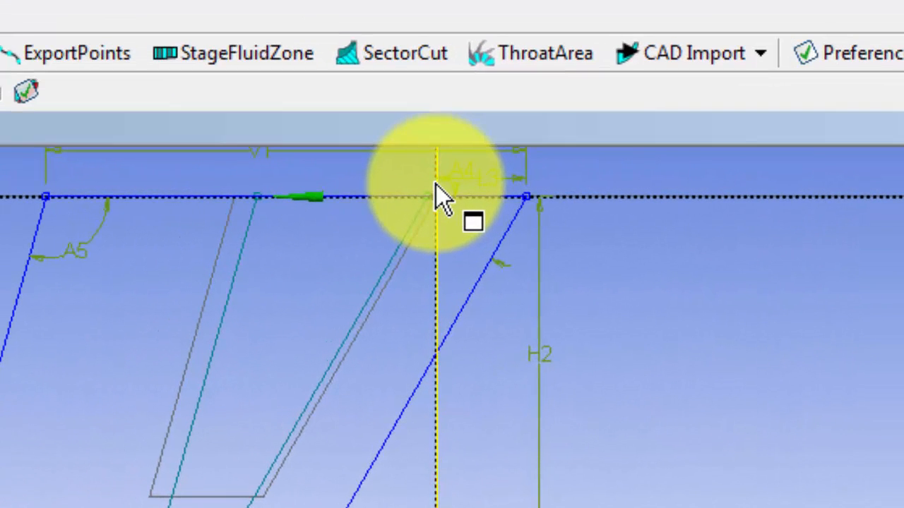
{"action": "left_click", "coordinate": [434, 198]}
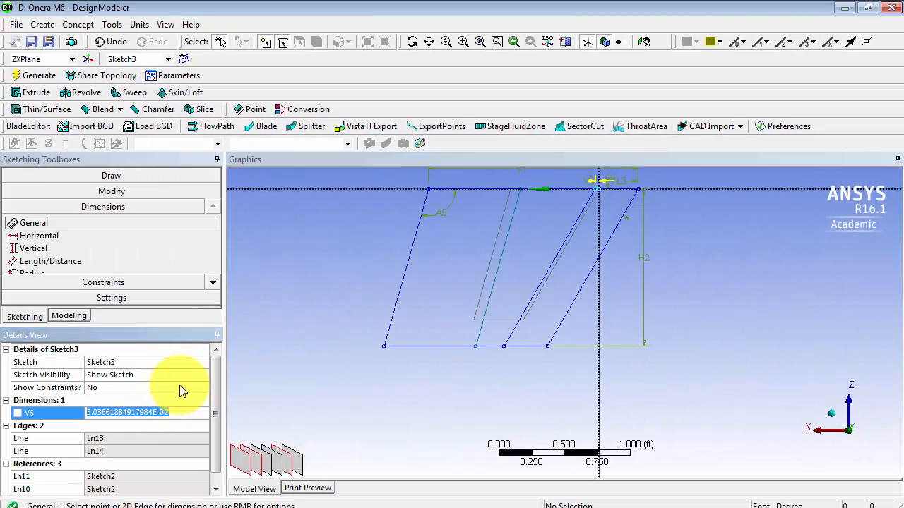
{"action": "type", "text": ".1 ft"}
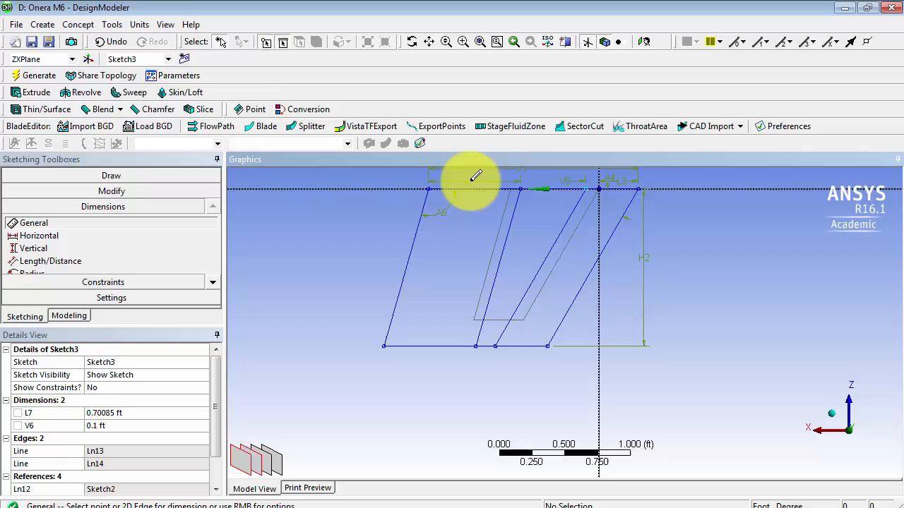
{"action": "mouse_move", "coordinate": [182, 413]}
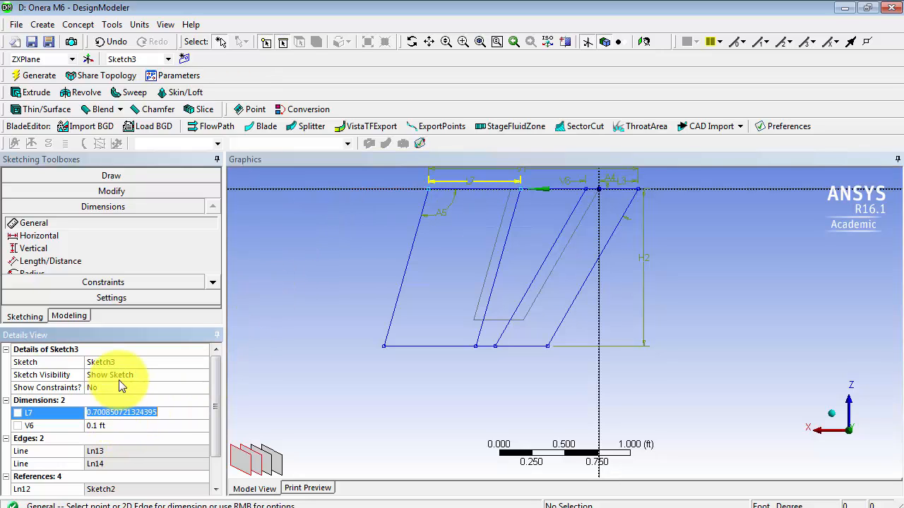
{"action": "type", "text": ".75 ft"}
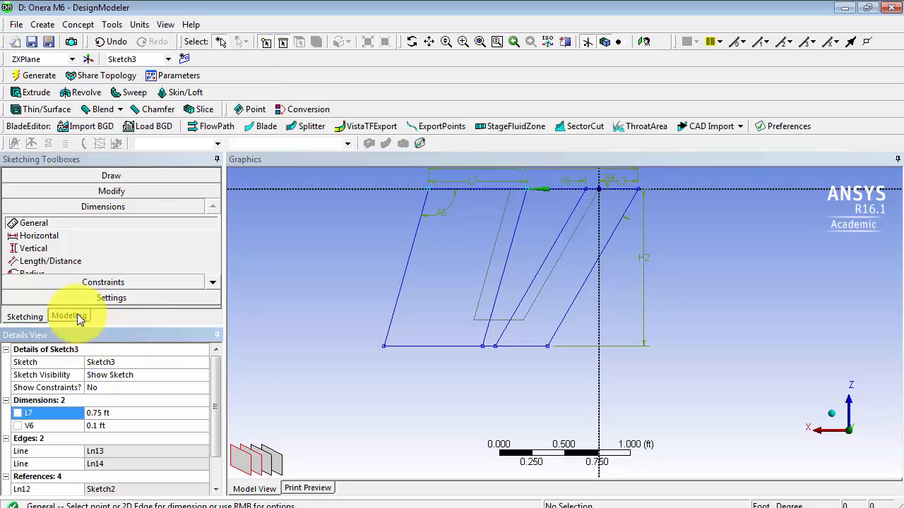
Add a Lines From Sketches feature, Line1, with Sketch3 as base object.
{"action": "left_click", "coordinate": [69, 316]}
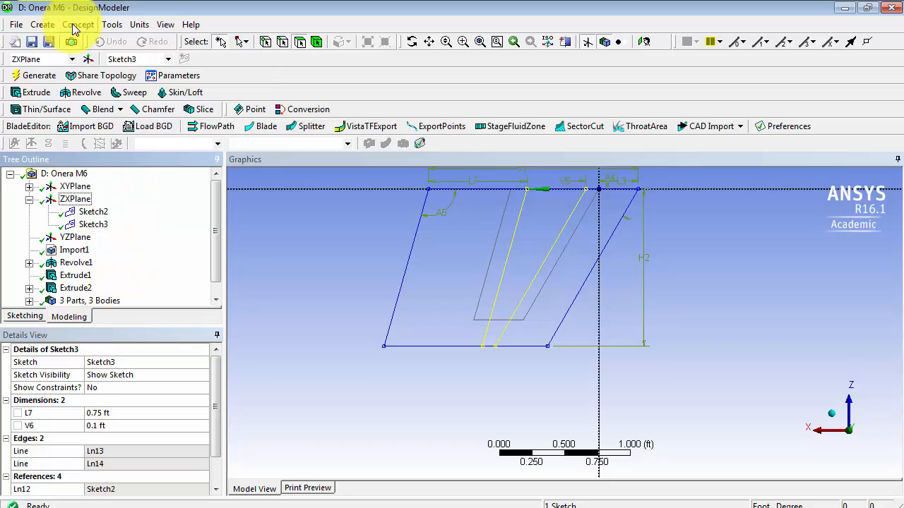
{"action": "left_click", "coordinate": [79, 24]}
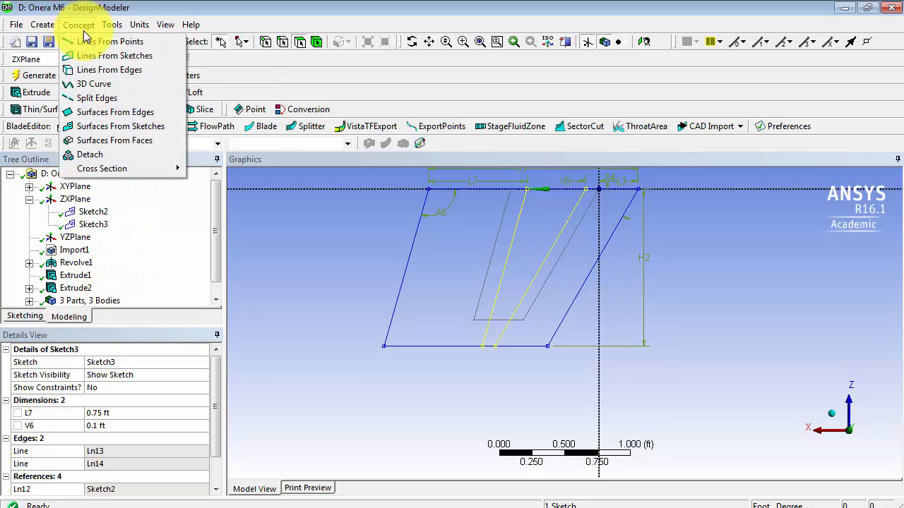
{"action": "mouse_move", "coordinate": [115, 55]}
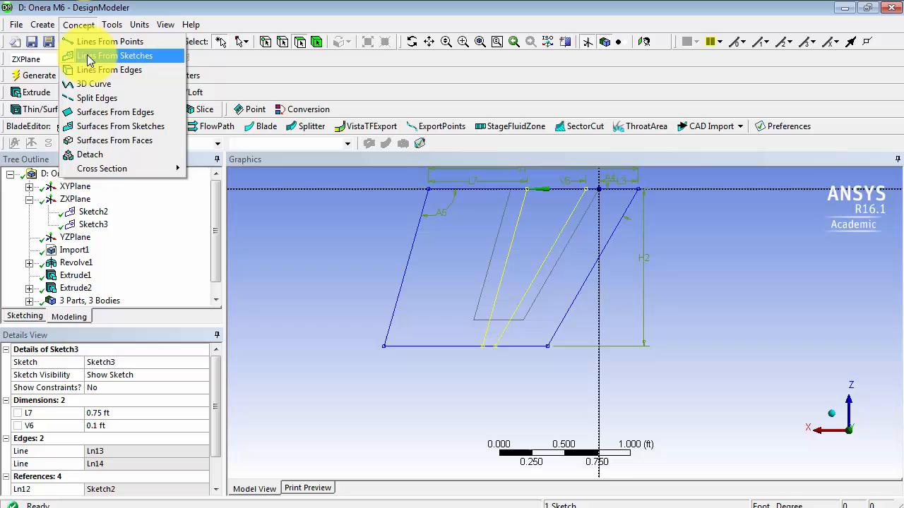
{"action": "left_click", "coordinate": [126, 56]}
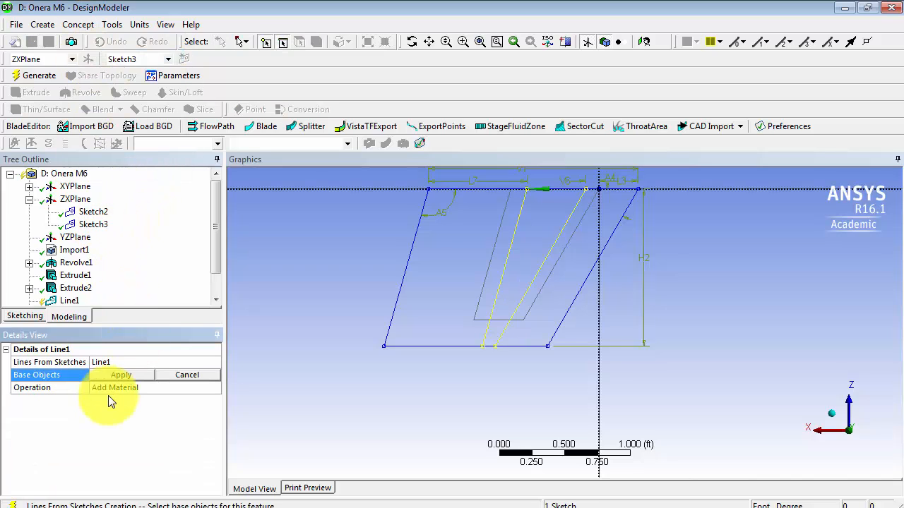
{"action": "left_click", "coordinate": [121, 374]}
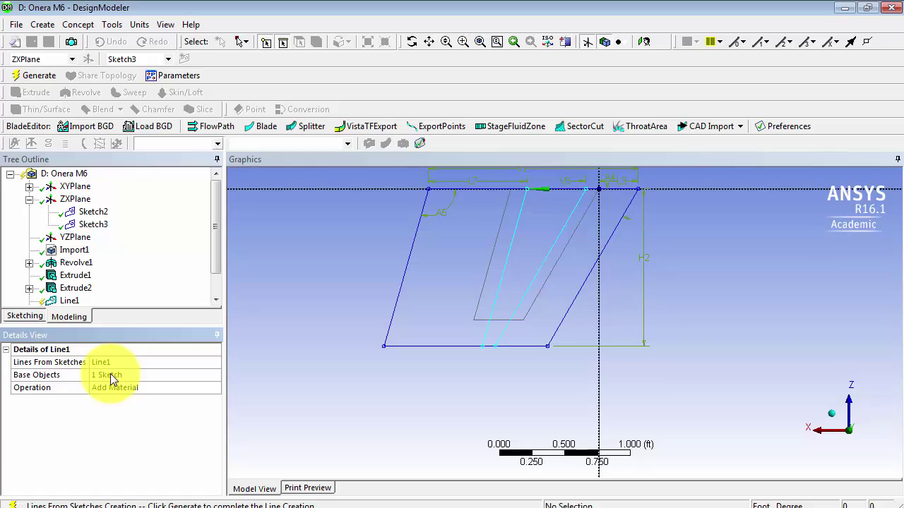
{"action": "mouse_move", "coordinate": [35, 76]}
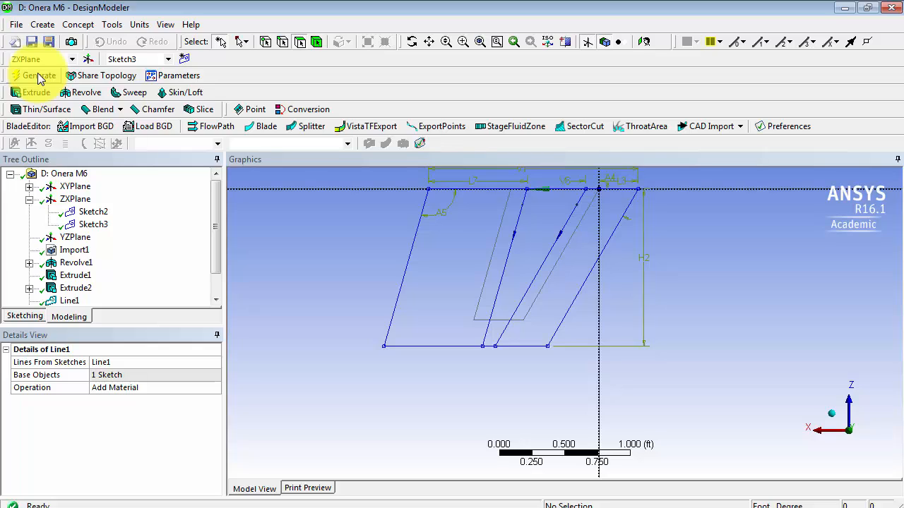
{"action": "mouse_move", "coordinate": [110, 31]}
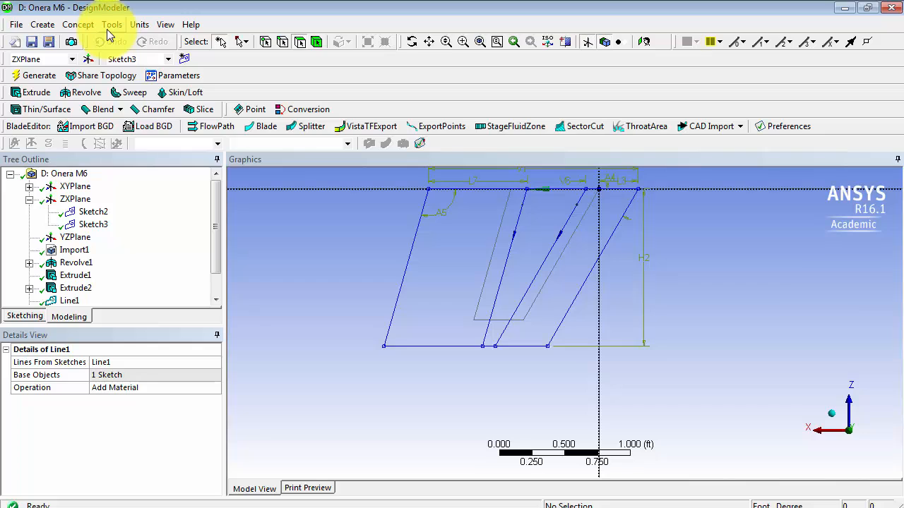
Create Projection1 projecting Line1's two edges onto the wing's top face.
{"action": "left_click", "coordinate": [112, 24]}
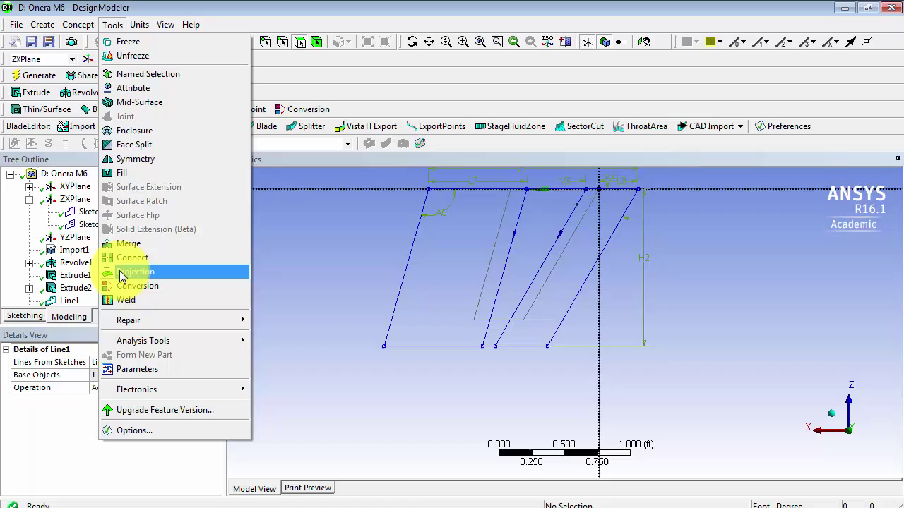
{"action": "left_click", "coordinate": [136, 271]}
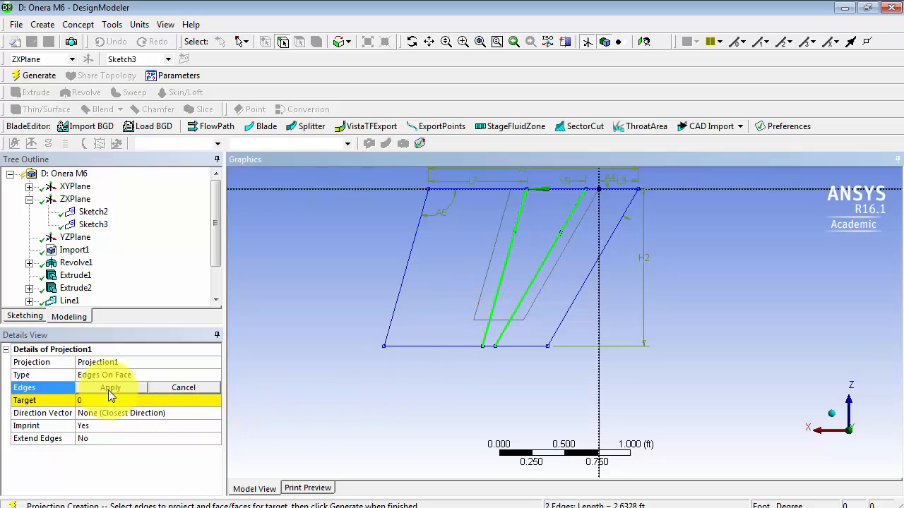
{"action": "left_click", "coordinate": [110, 388]}
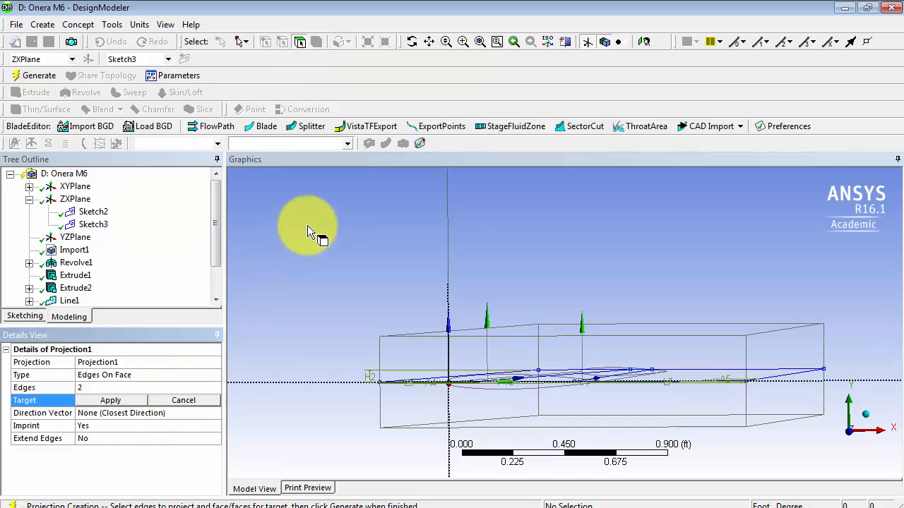
{"action": "left_click", "coordinate": [582, 379]}
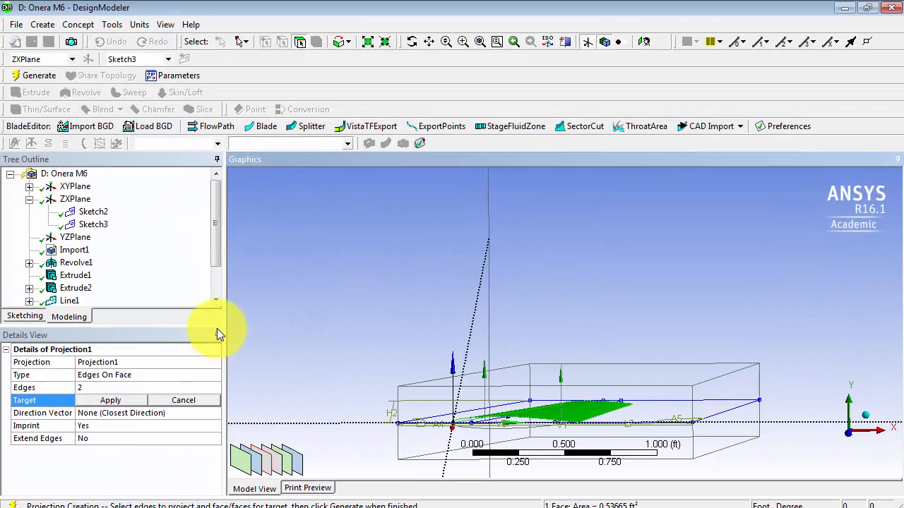
{"action": "left_click", "coordinate": [110, 400]}
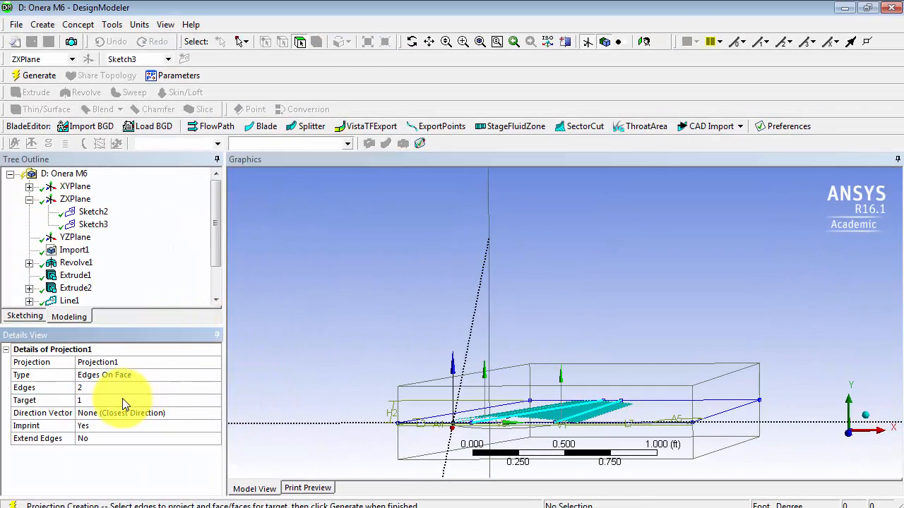
{"action": "mouse_move", "coordinate": [200, 408]}
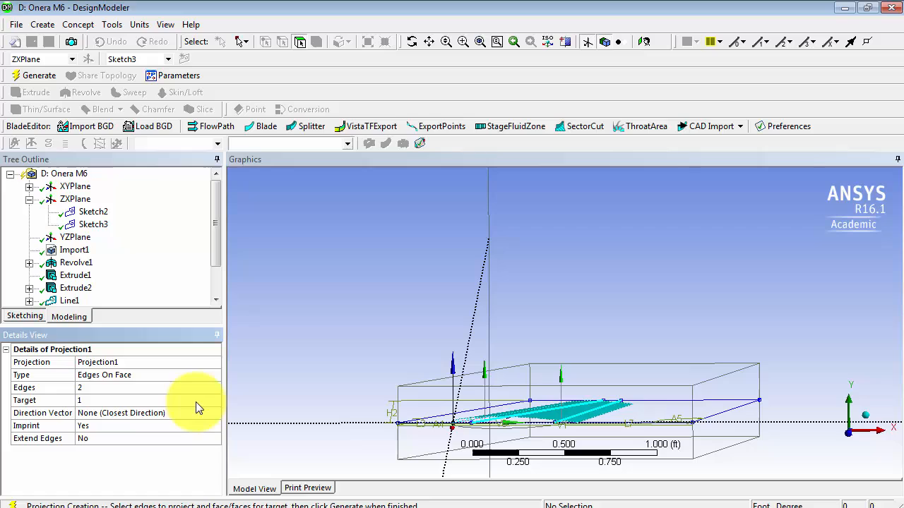
{"action": "mouse_move", "coordinate": [161, 414]}
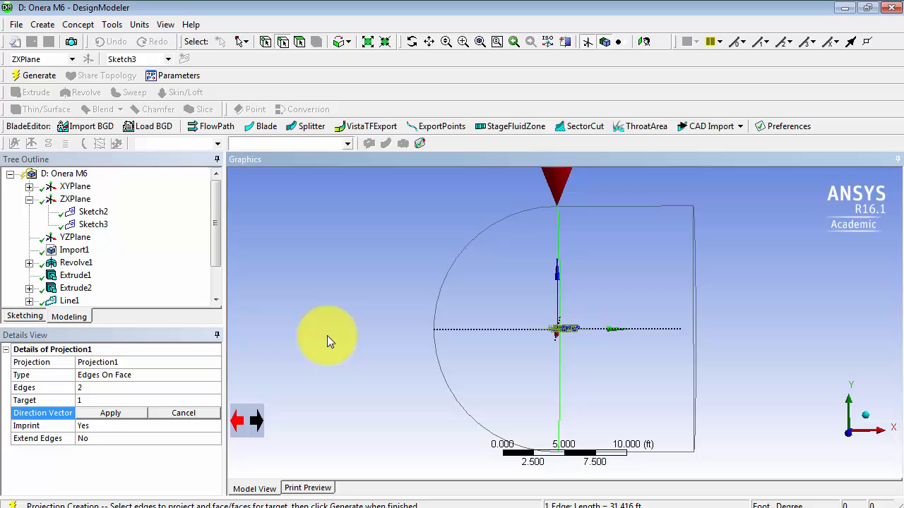
{"action": "mouse_move", "coordinate": [260, 430]}
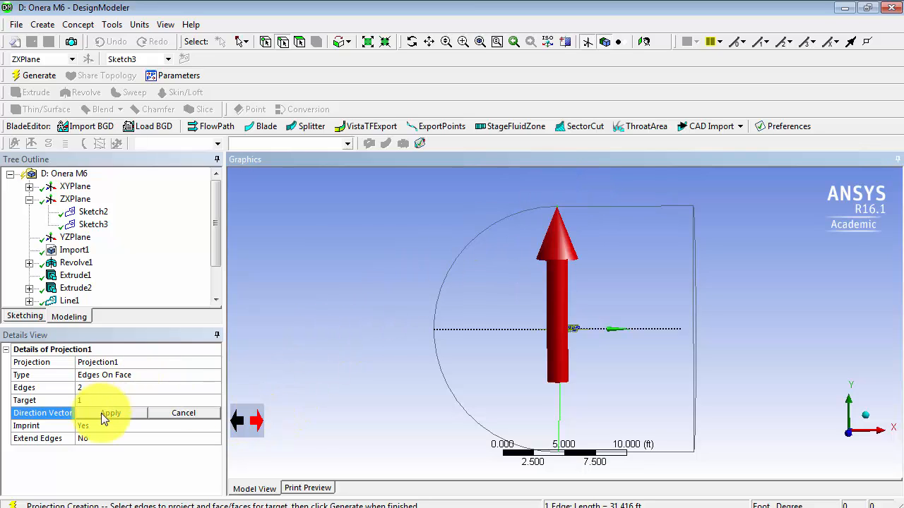
Set Projection1's direction vector to the vertical domain edge and generate it.
{"action": "left_click", "coordinate": [110, 413]}
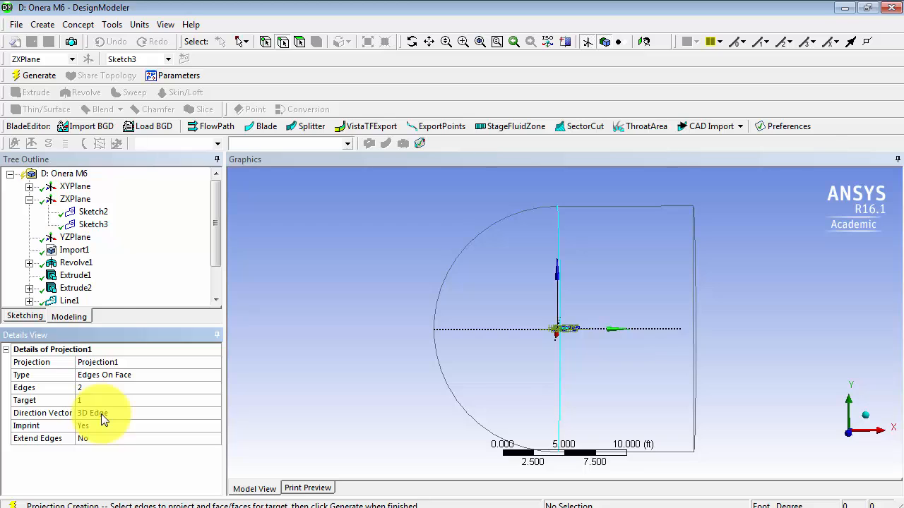
{"action": "left_click", "coordinate": [37, 76]}
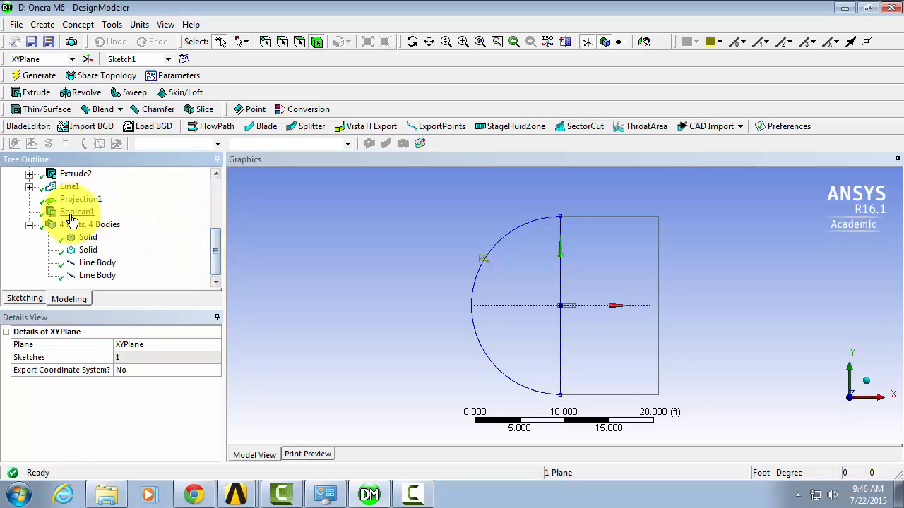
Suppress both line bodies in the Tree Outline.
{"action": "left_click", "coordinate": [97, 262]}
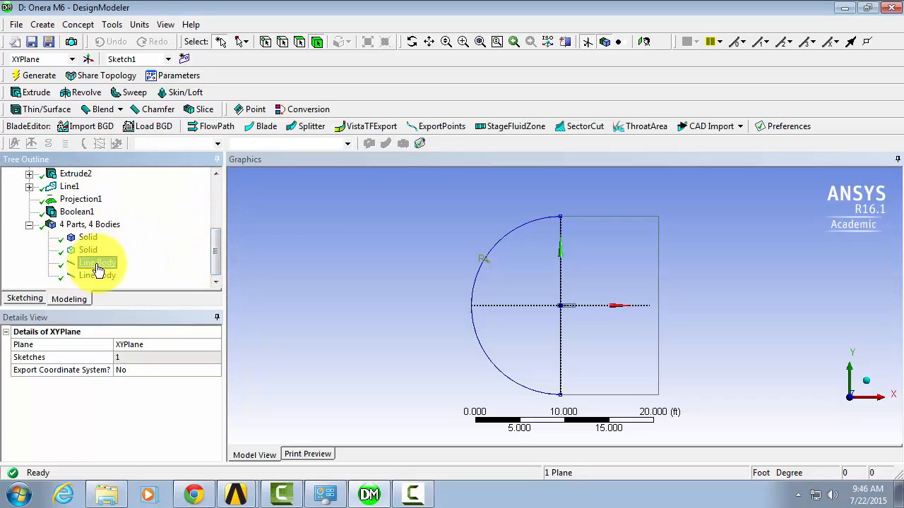
{"action": "left_click", "coordinate": [98, 262]}
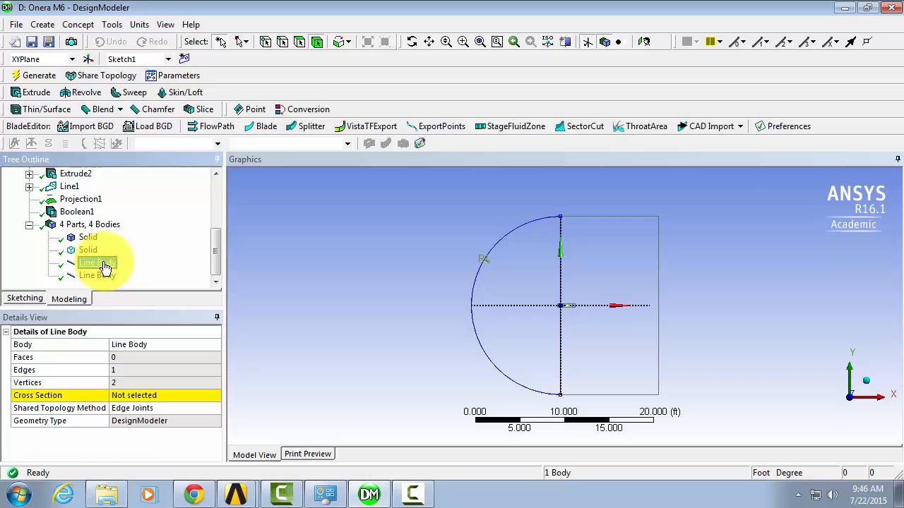
{"action": "right_click", "coordinate": [98, 262]}
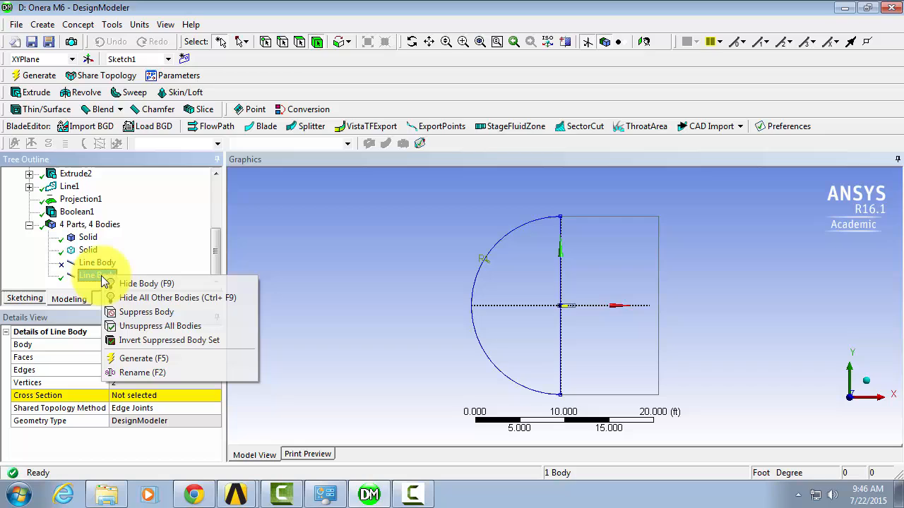
{"action": "left_click", "coordinate": [145, 312]}
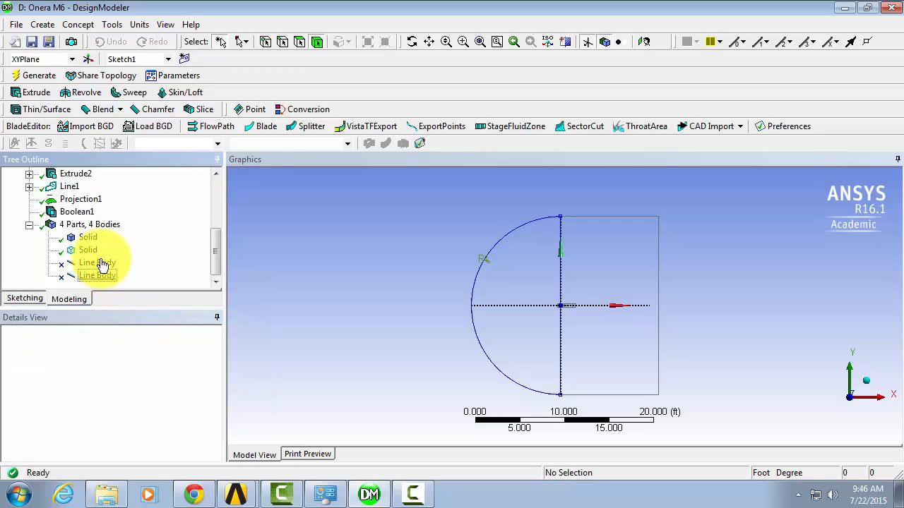
{"action": "left_click", "coordinate": [88, 237]}
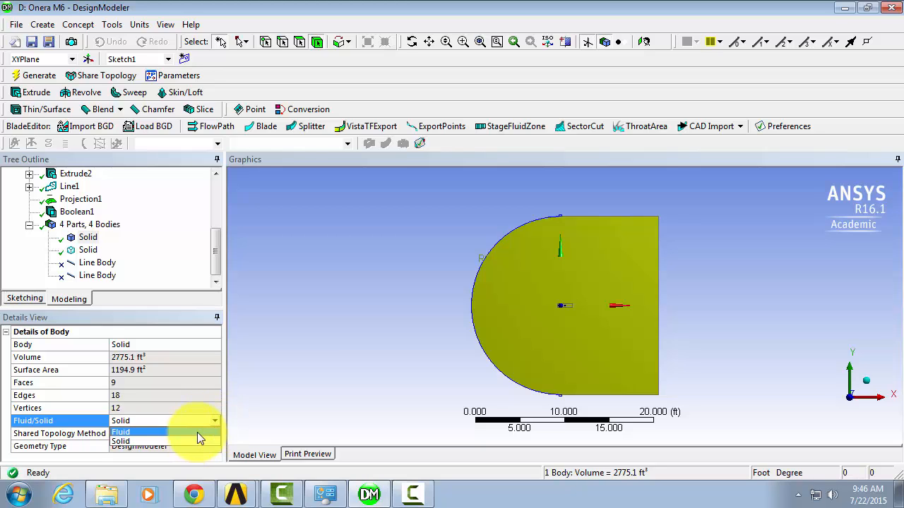
Set the 2775.1 ft³ domain body's Fluid/Solid type to Fluid.
{"action": "left_click", "coordinate": [121, 432]}
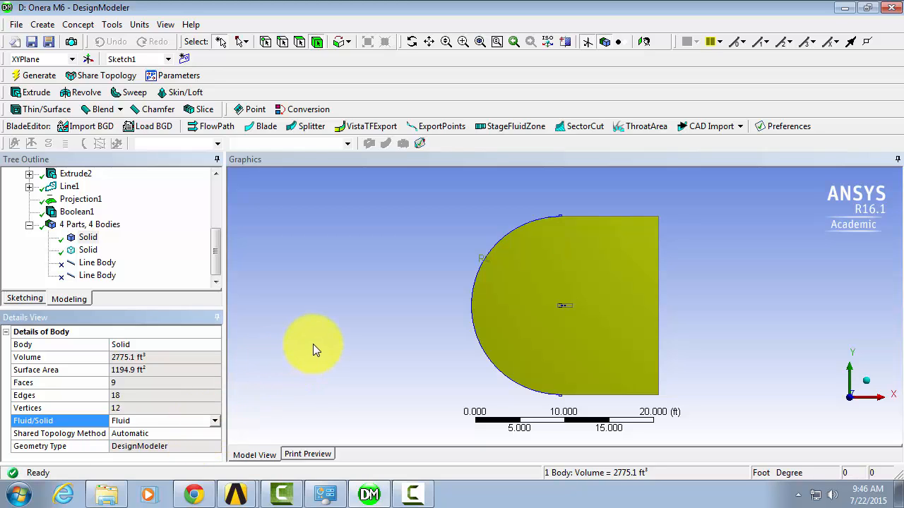